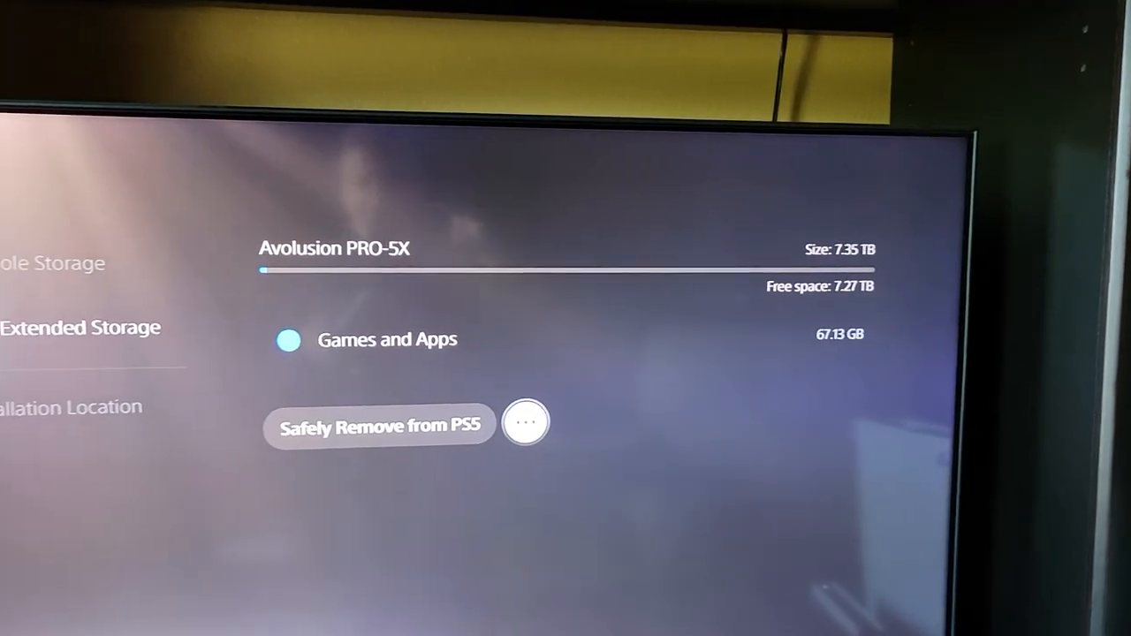
Open Games and Apps on the USB extended storage to list HITMAN 3 (67.13 GB).
{"action": "left_click", "coordinate": [377, 425]}
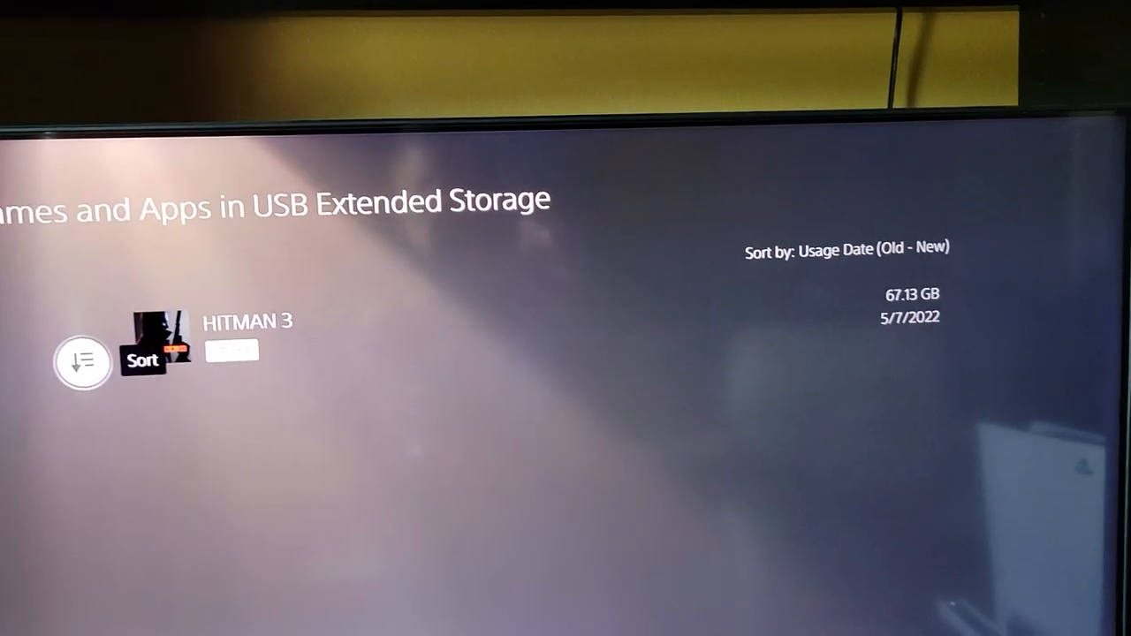
View the game list's sort choices, then close them keeping the current order.
{"action": "left_click", "coordinate": [82, 361]}
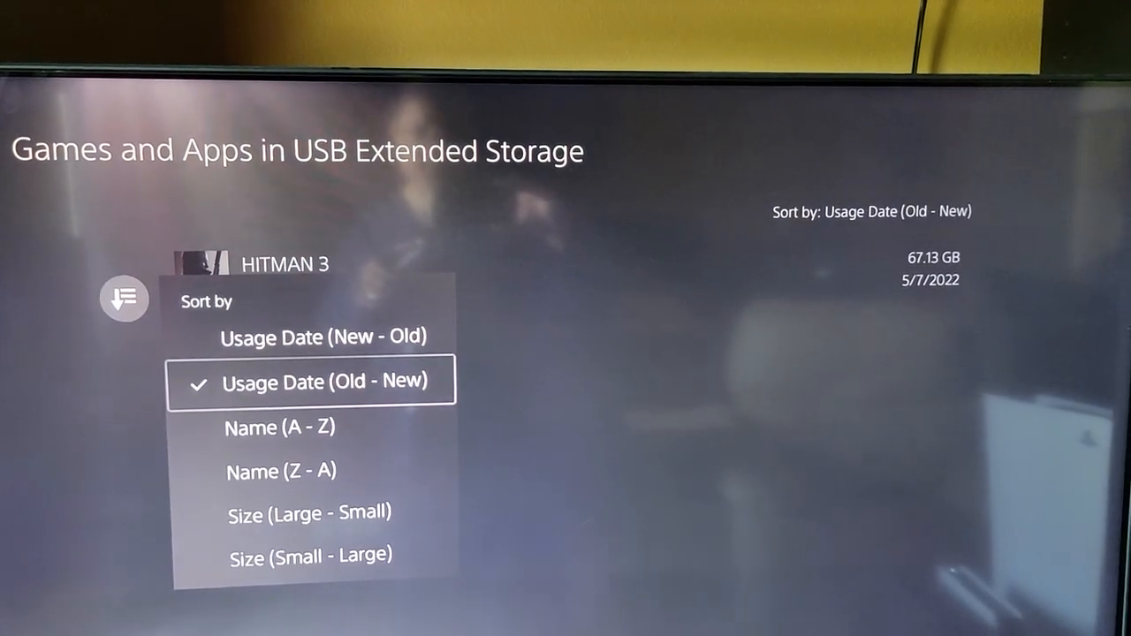
{"action": "left_click", "coordinate": [309, 380]}
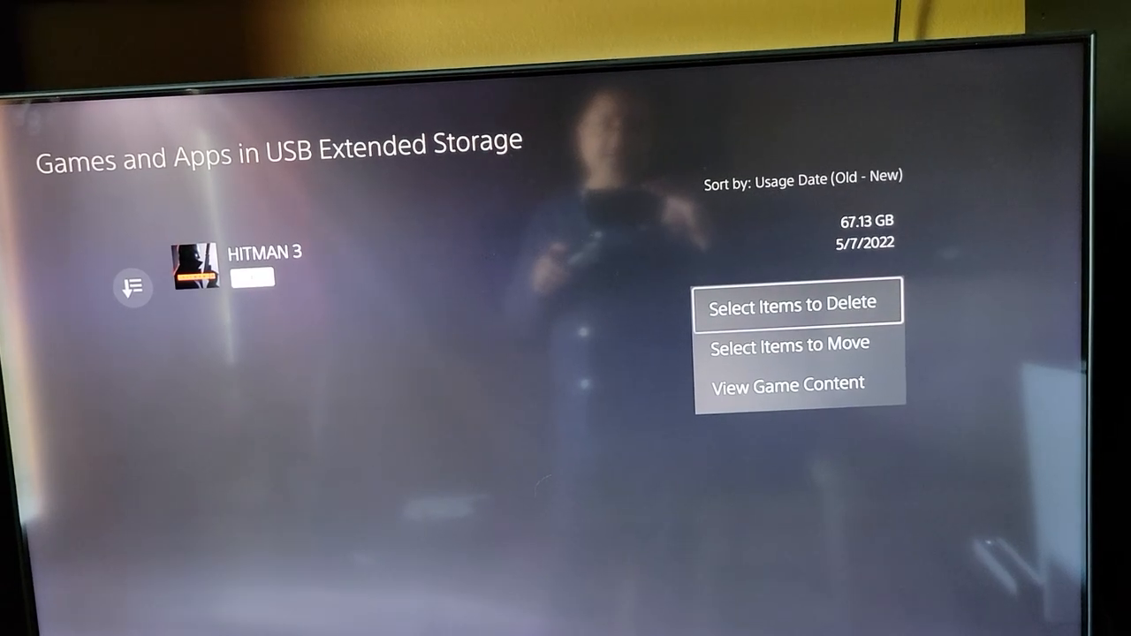
{"action": "key", "text": "Down"}
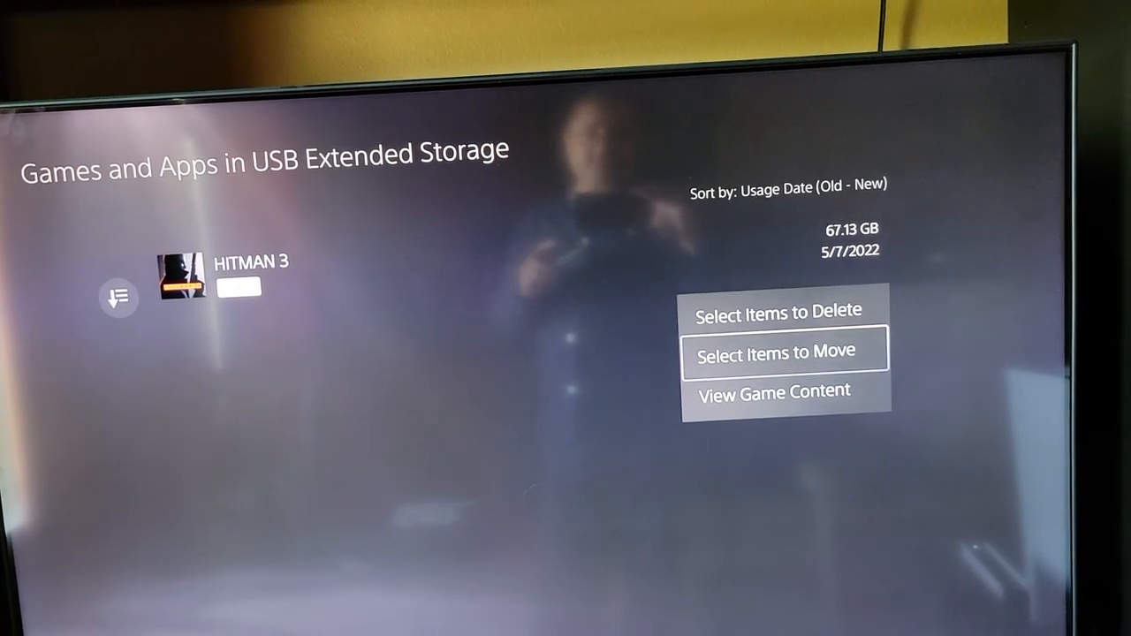
{"action": "key", "text": "Down"}
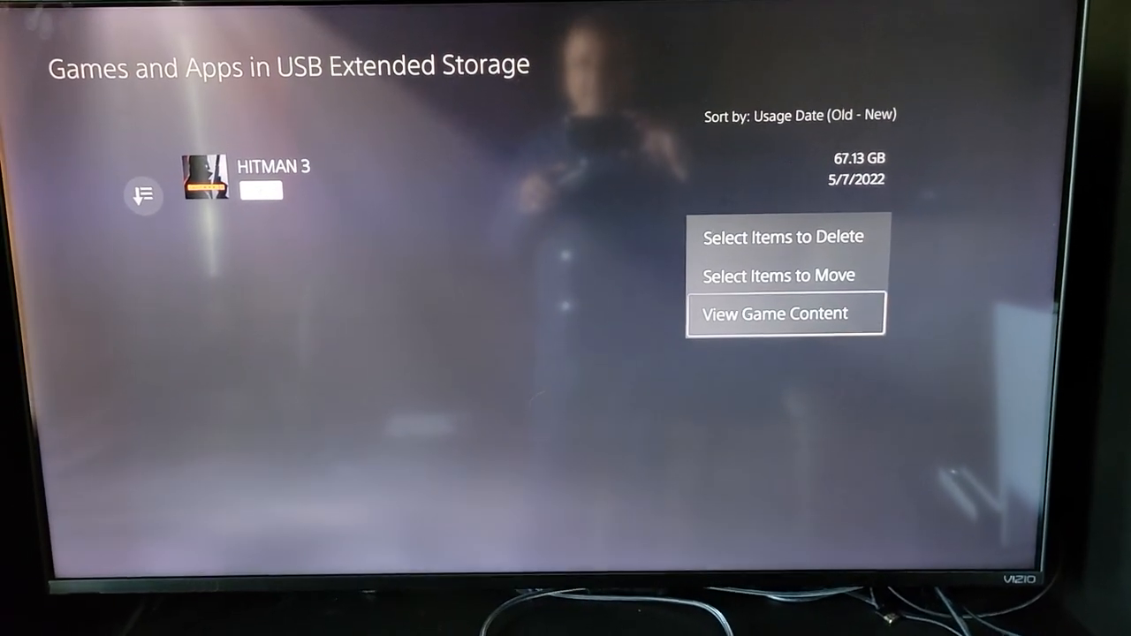
{"action": "left_click", "coordinate": [773, 314]}
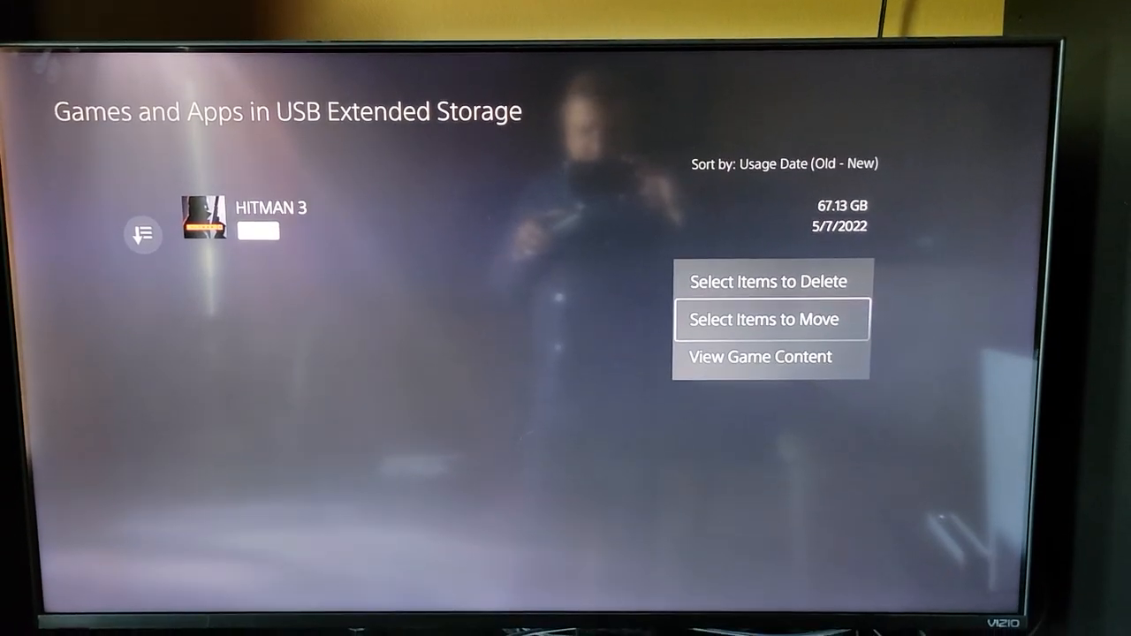
Dismiss the options menu and return to the Avolusion drive's USB Extended Storage overview.
{"action": "left_click", "coordinate": [764, 319]}
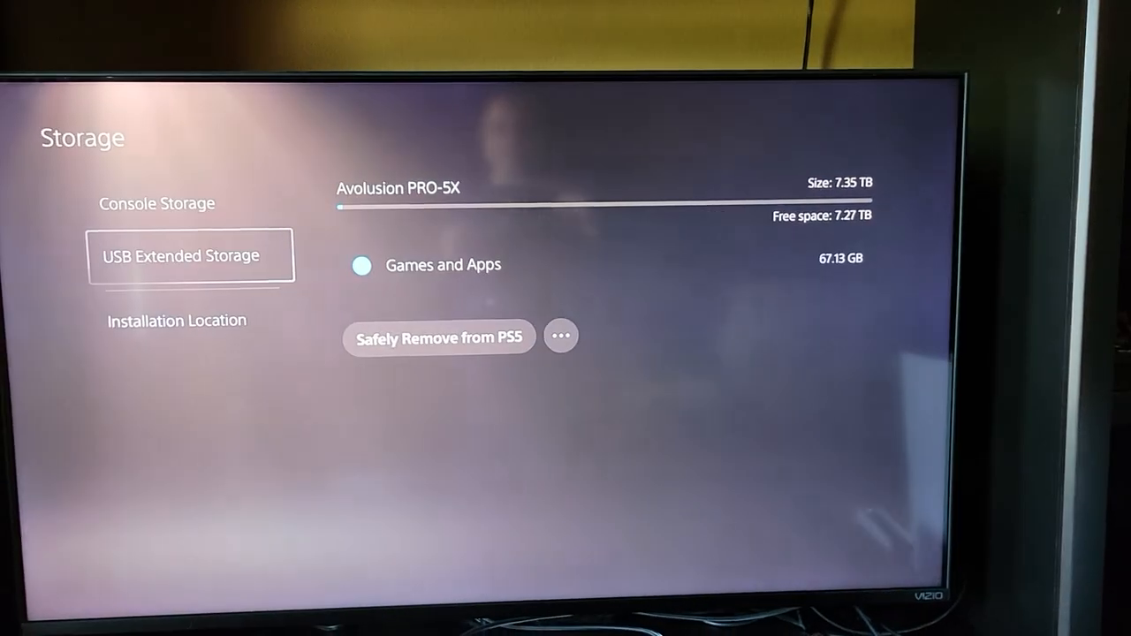
Return from storage settings to the PS5 home screen with Control Center open.
{"action": "left_click", "coordinate": [177, 319]}
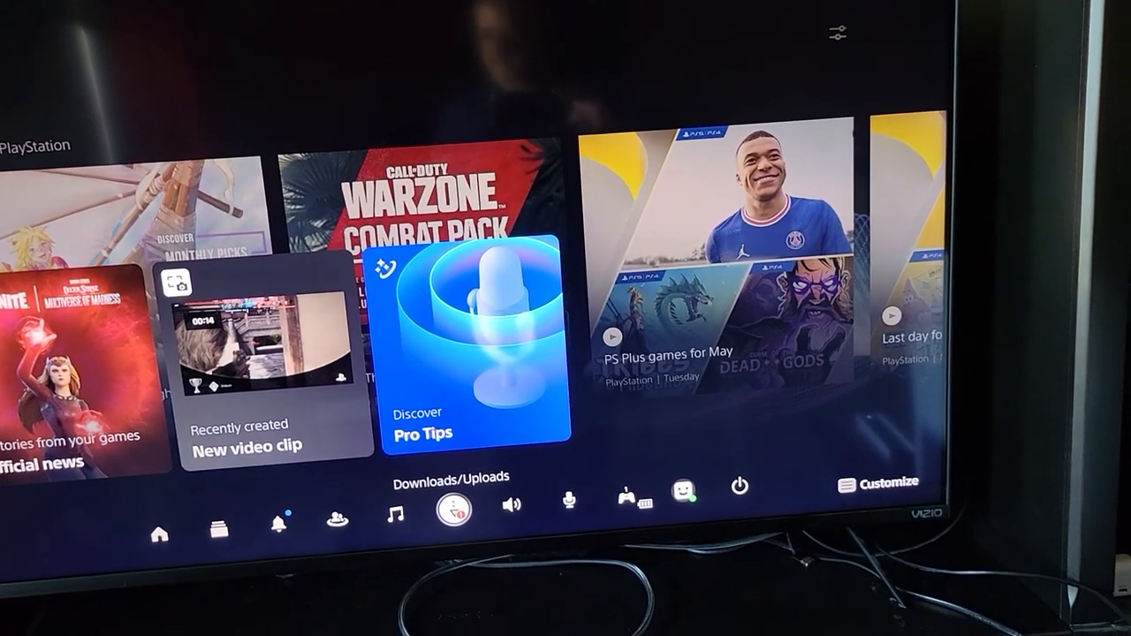
{"action": "left_click", "coordinate": [444, 507]}
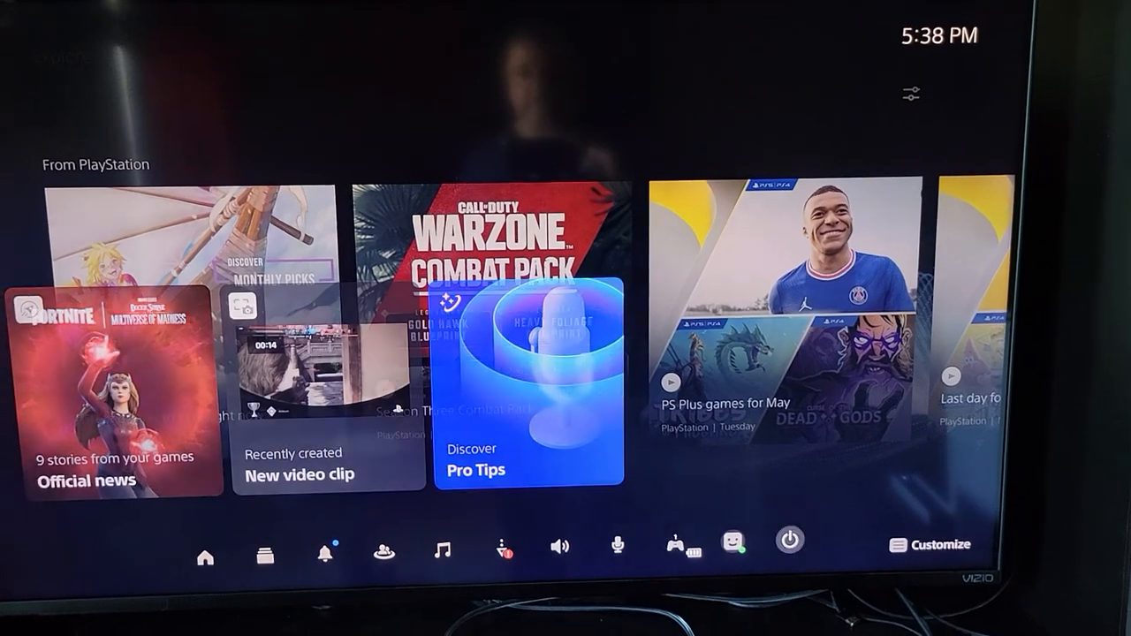
Choose Turn Off PS5 from the Control Center power menu.
{"action": "left_click", "coordinate": [789, 539]}
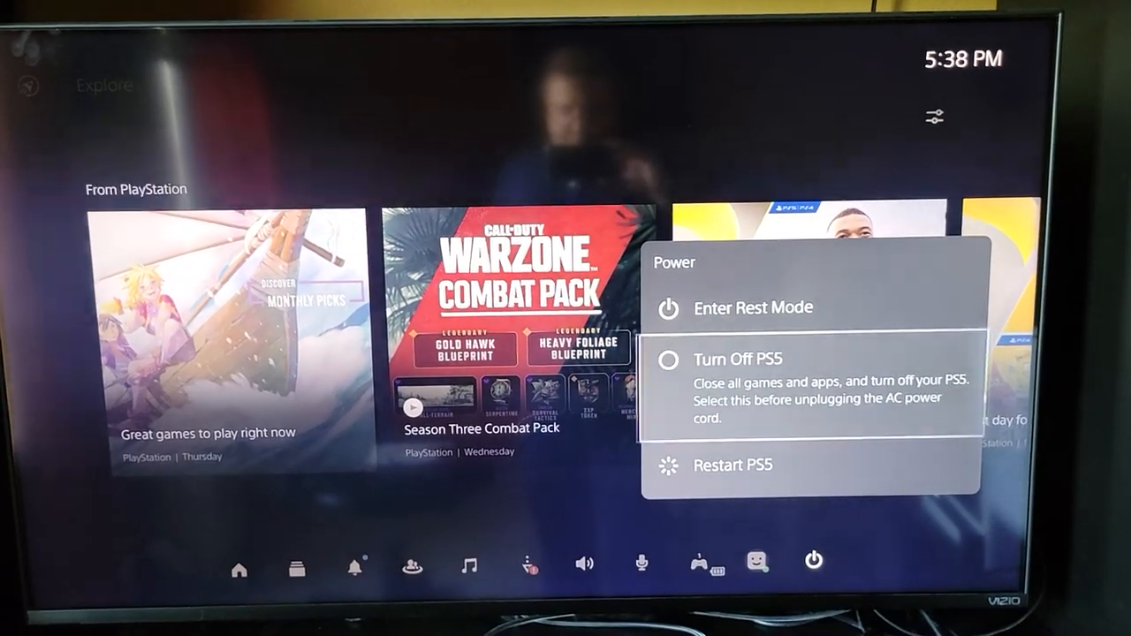
{"action": "left_click", "coordinate": [738, 359]}
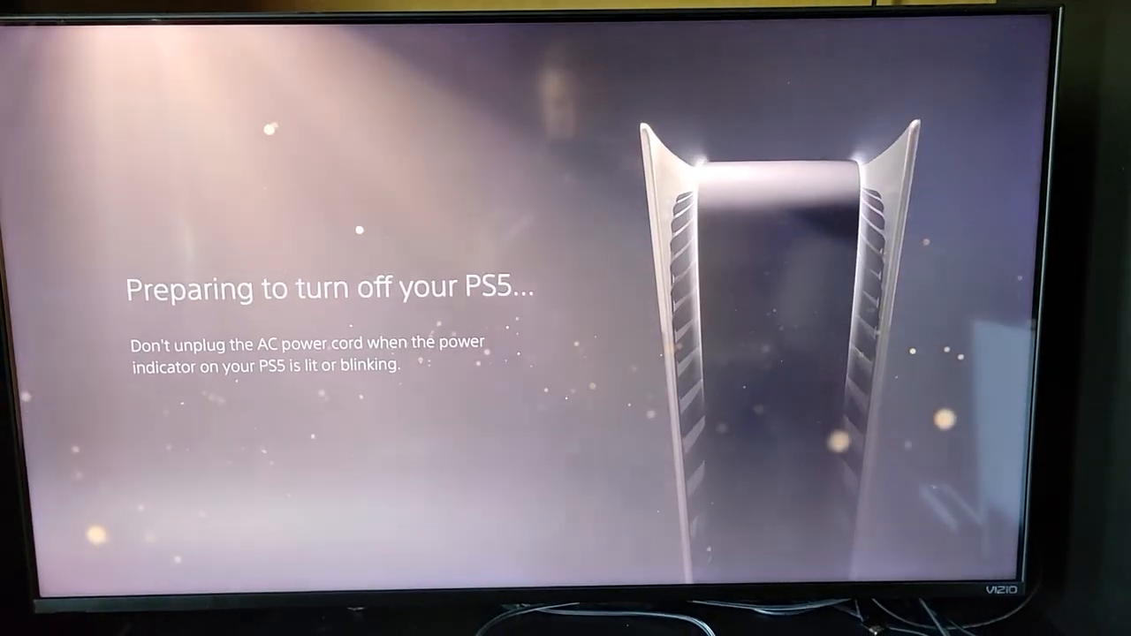